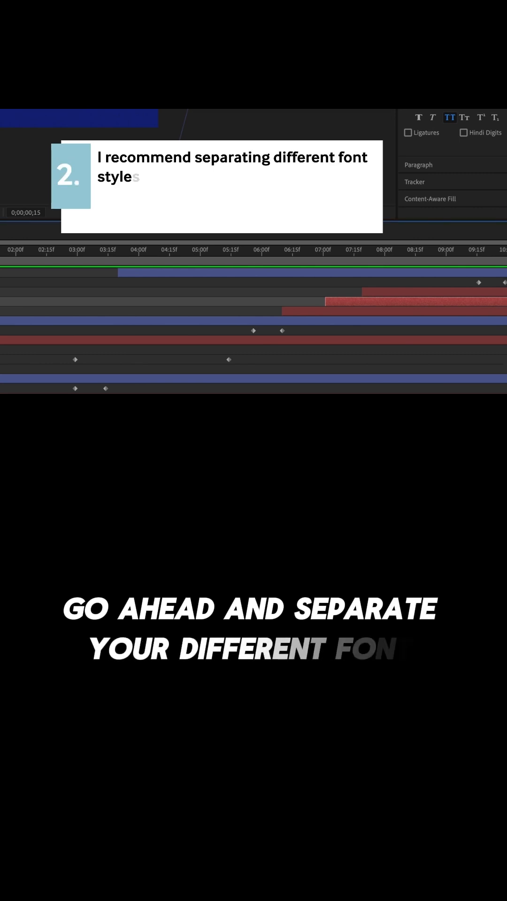
Reach the bodymovin.zxp file page in lottie-web's build/extension folder on GitHub
click(385, 250)
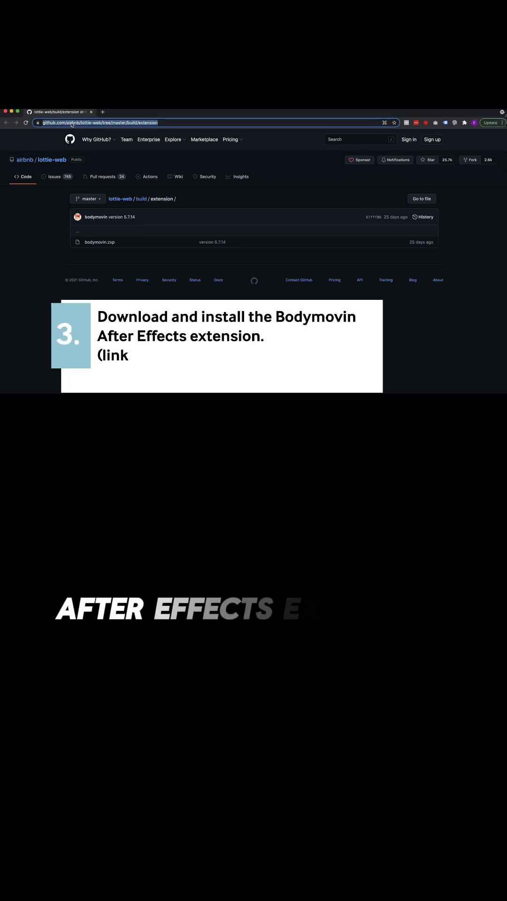
click(99, 242)
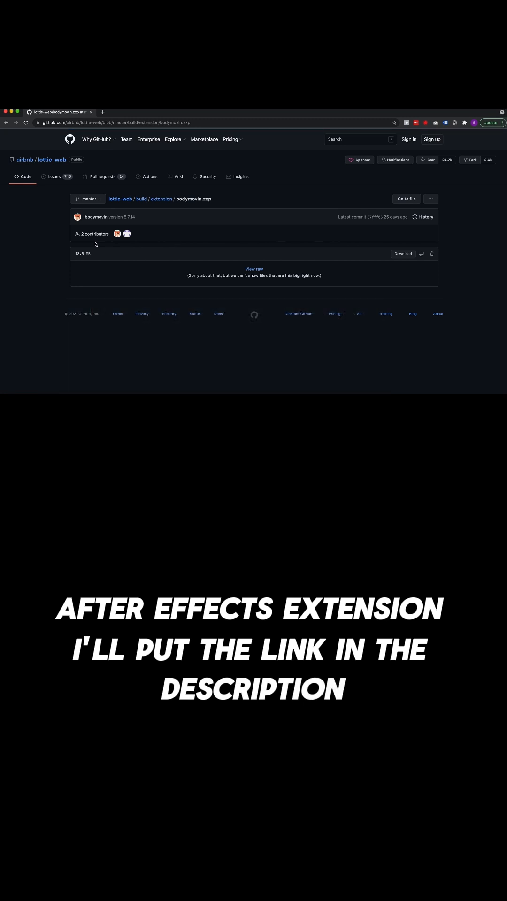
click(402, 254)
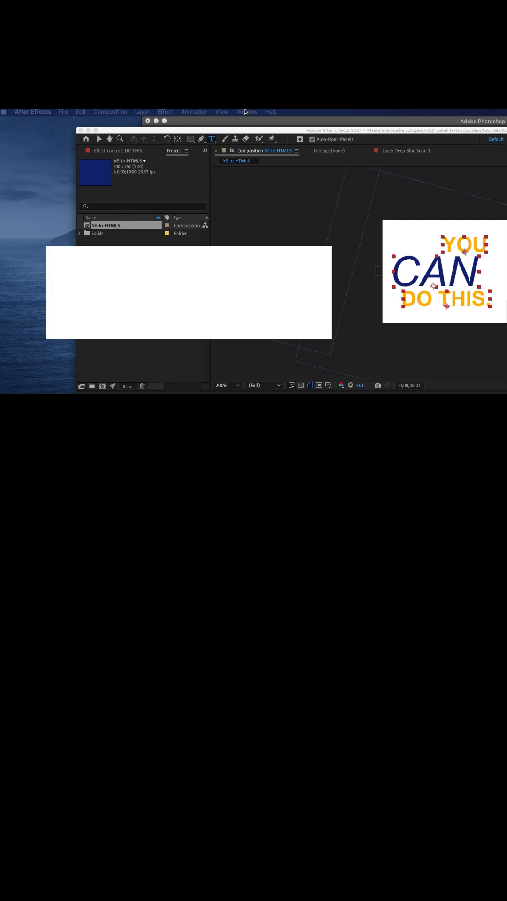
Launch Bodymovin from Window > Extensions for the AE-to-HTML5 composition
click(246, 112)
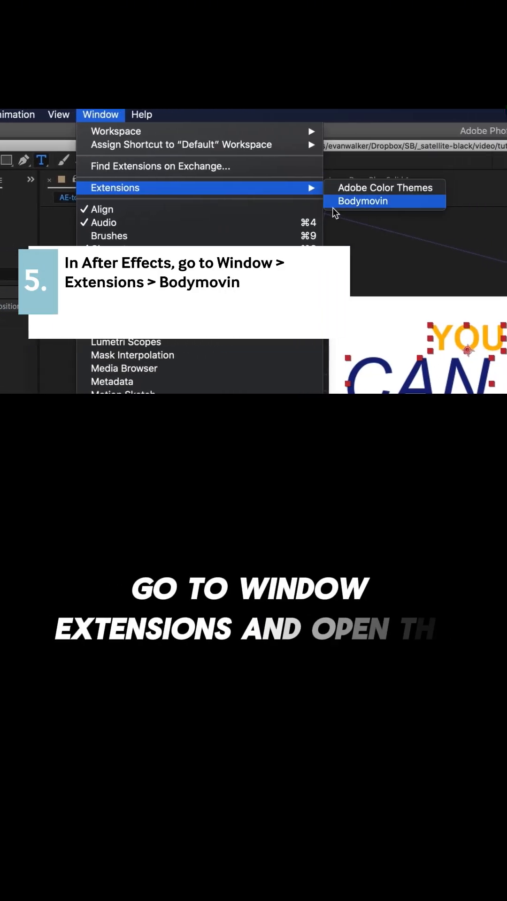
click(363, 201)
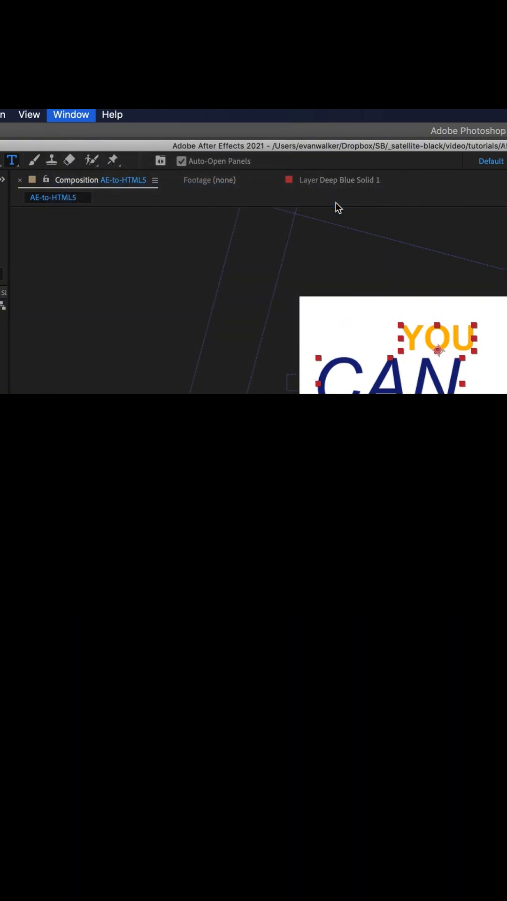